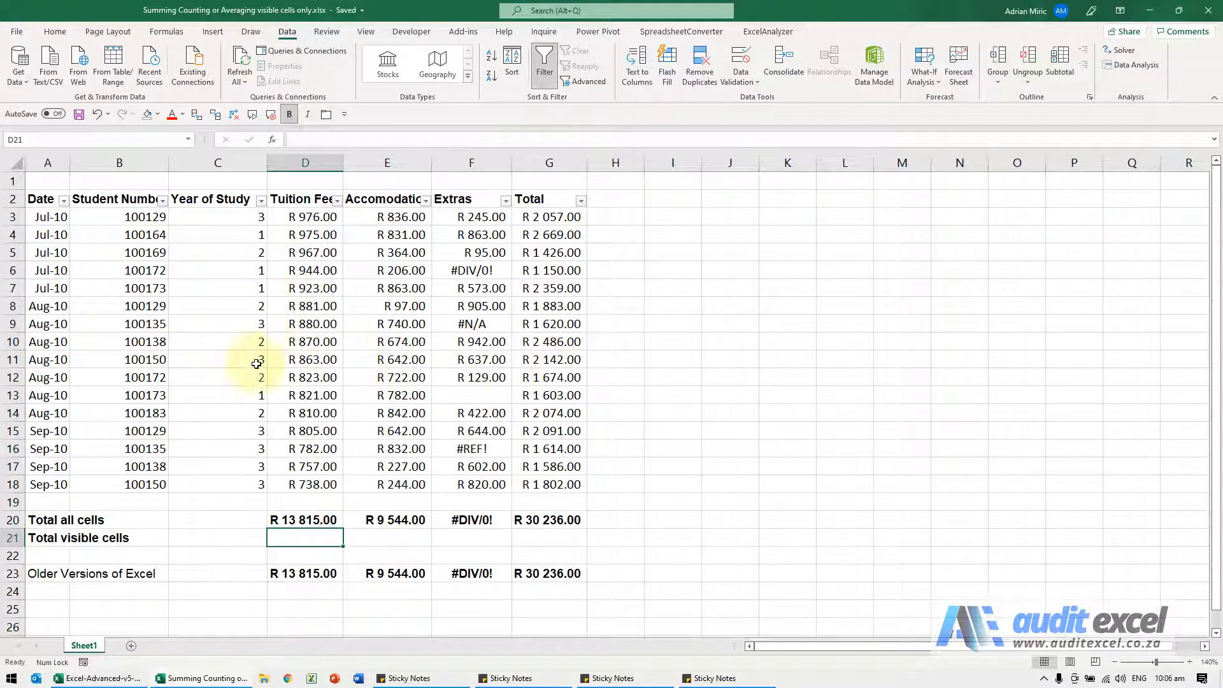
Filter the Year of Study column to show only third-year students
left_click(261, 199)
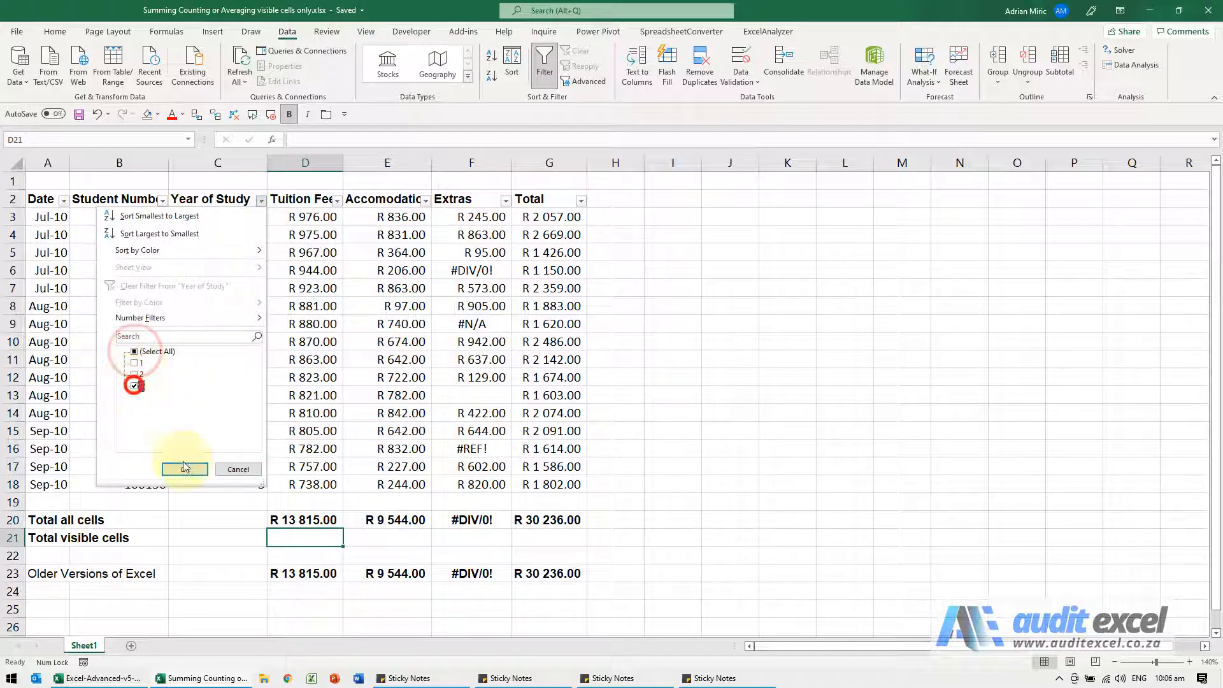
left_click(183, 468)
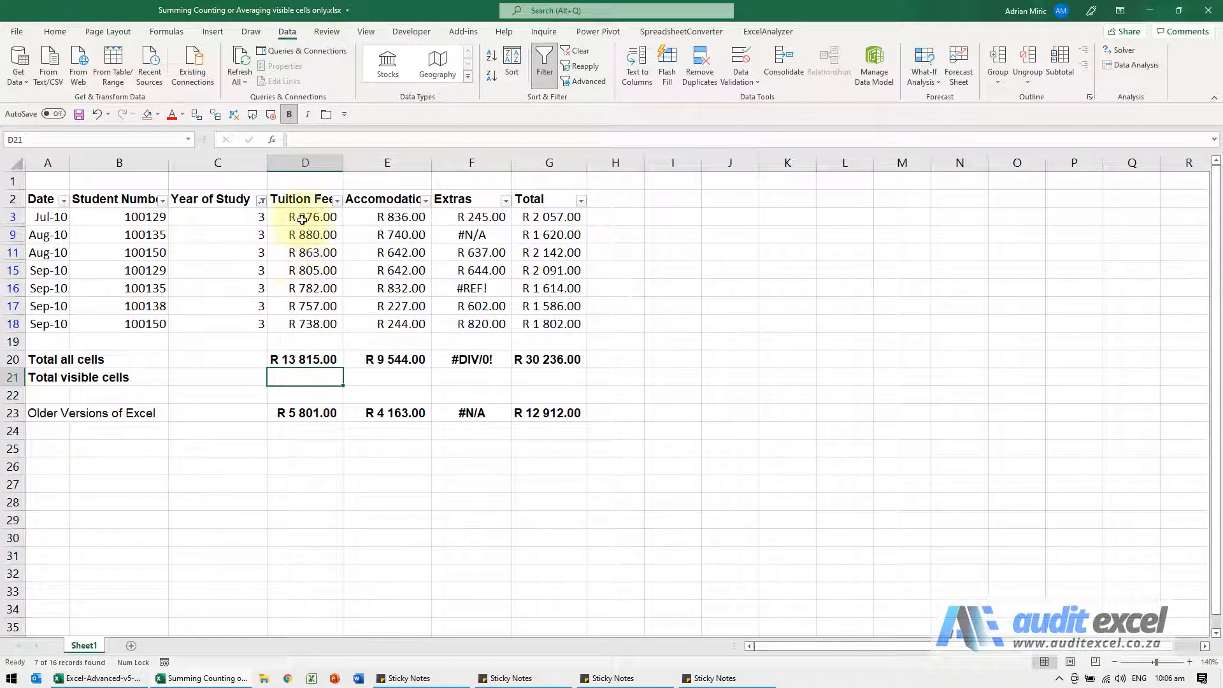
left_click(575, 51)
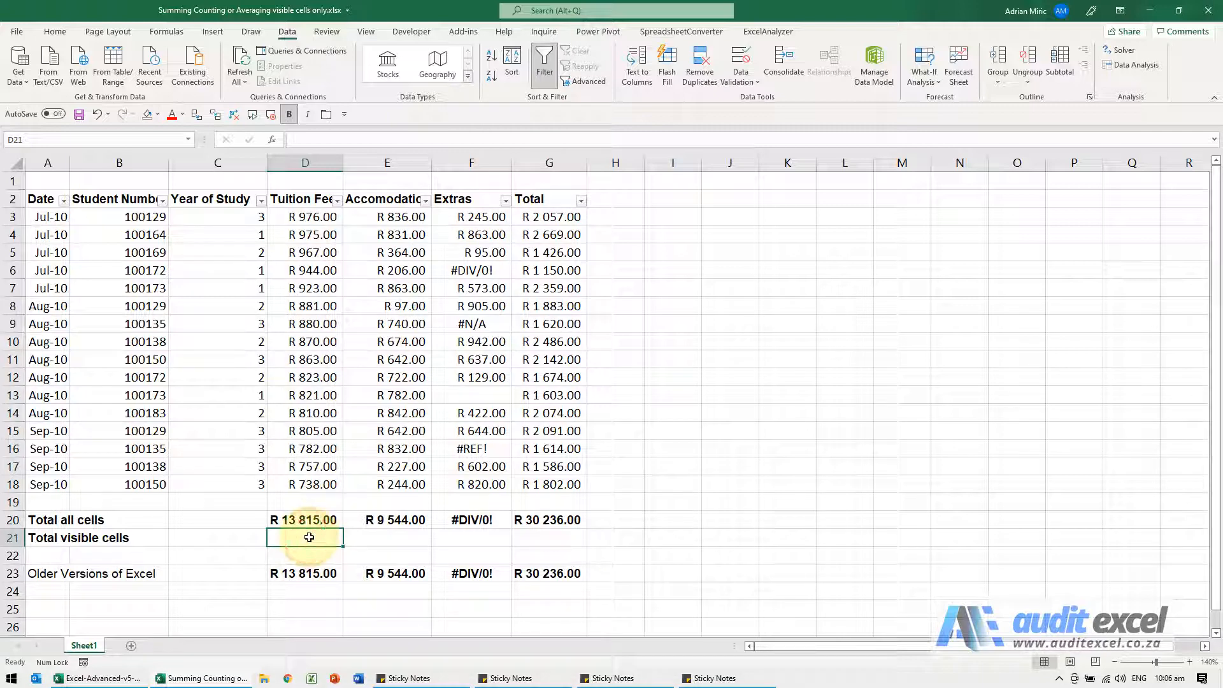
Start =AGGREGATE(9,7,D3:D18 in D21 to sum tuition ignoring hidden rows and errors
type("=aggr")
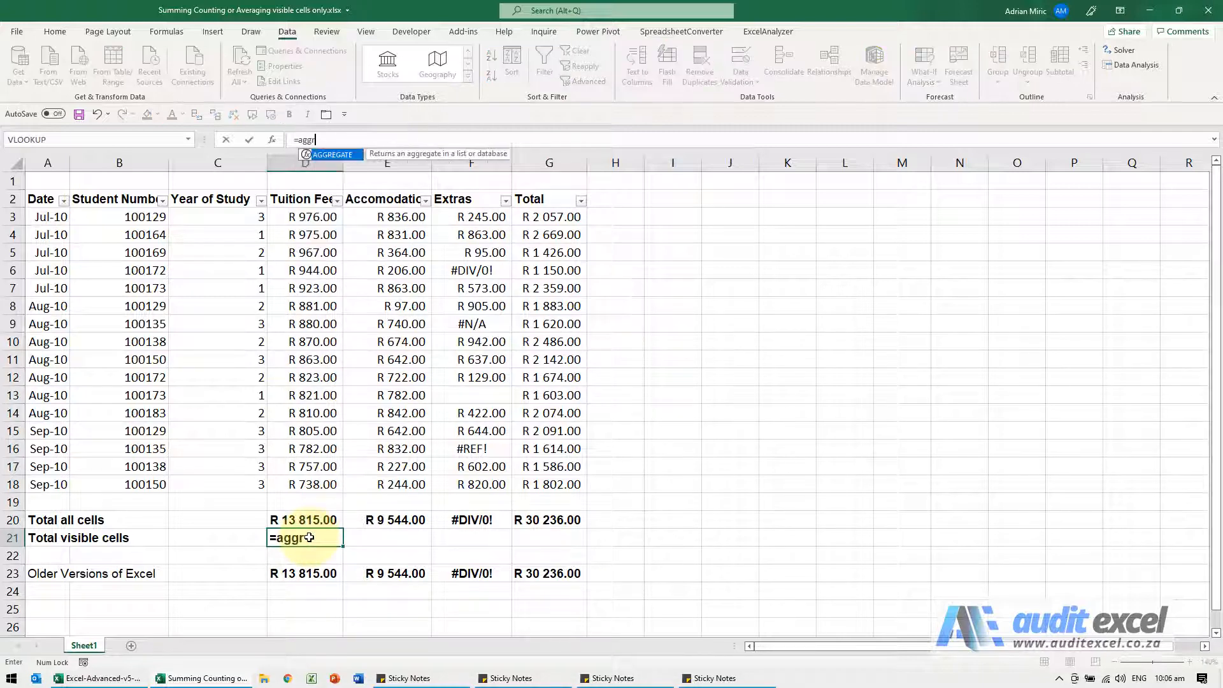
type("egate")
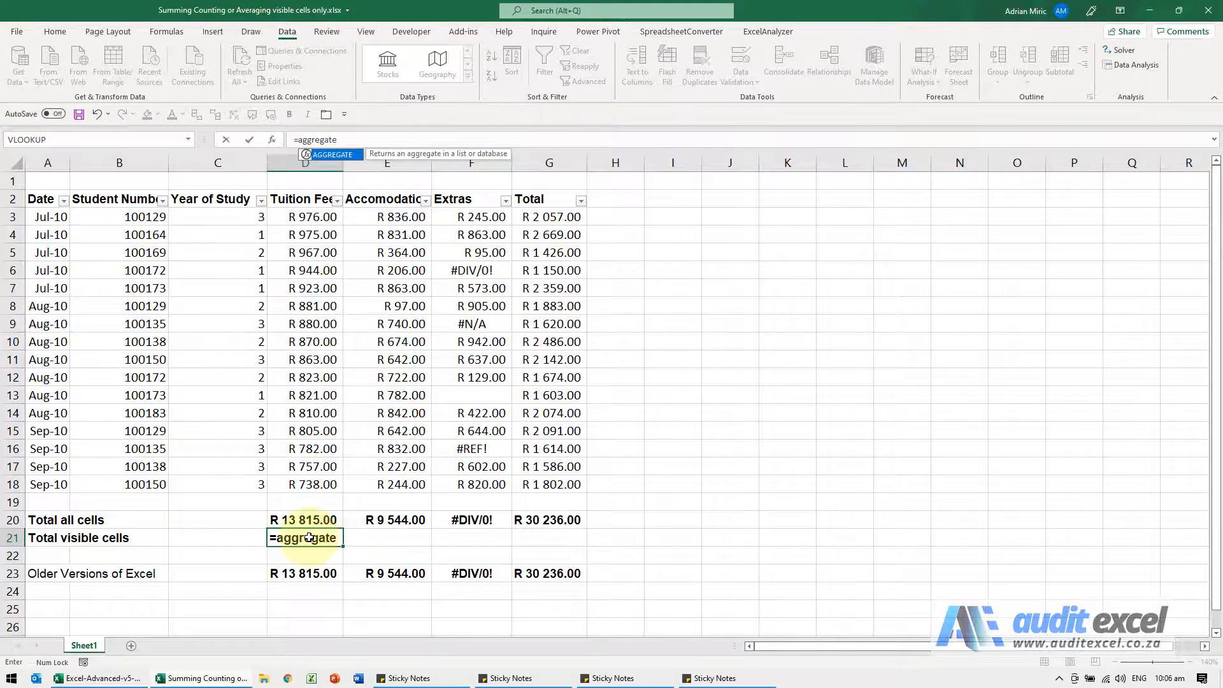
type("(")
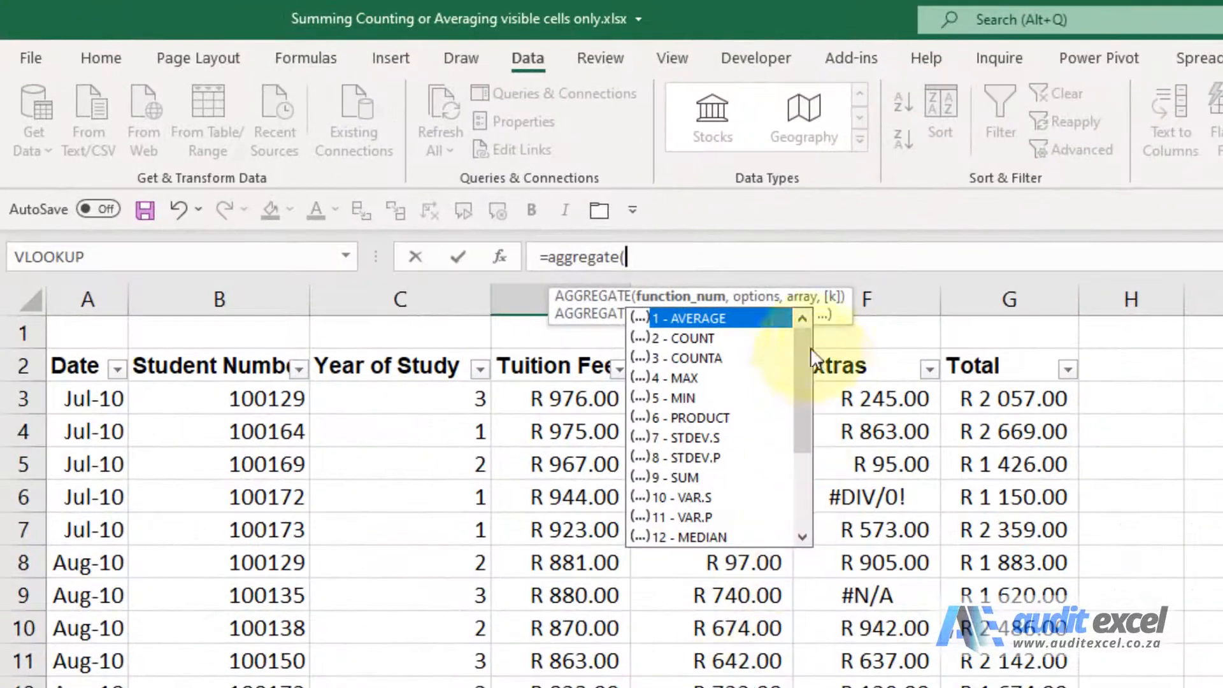
mouse_move(731, 279)
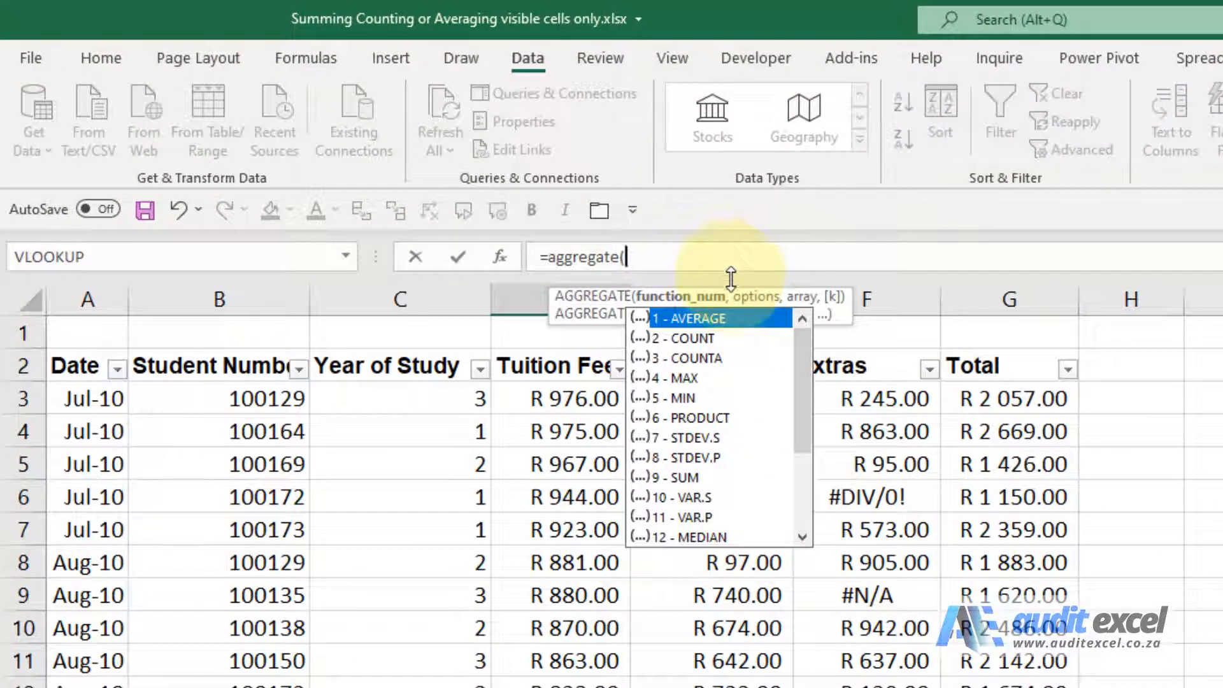
mouse_move(702, 478)
type("9")
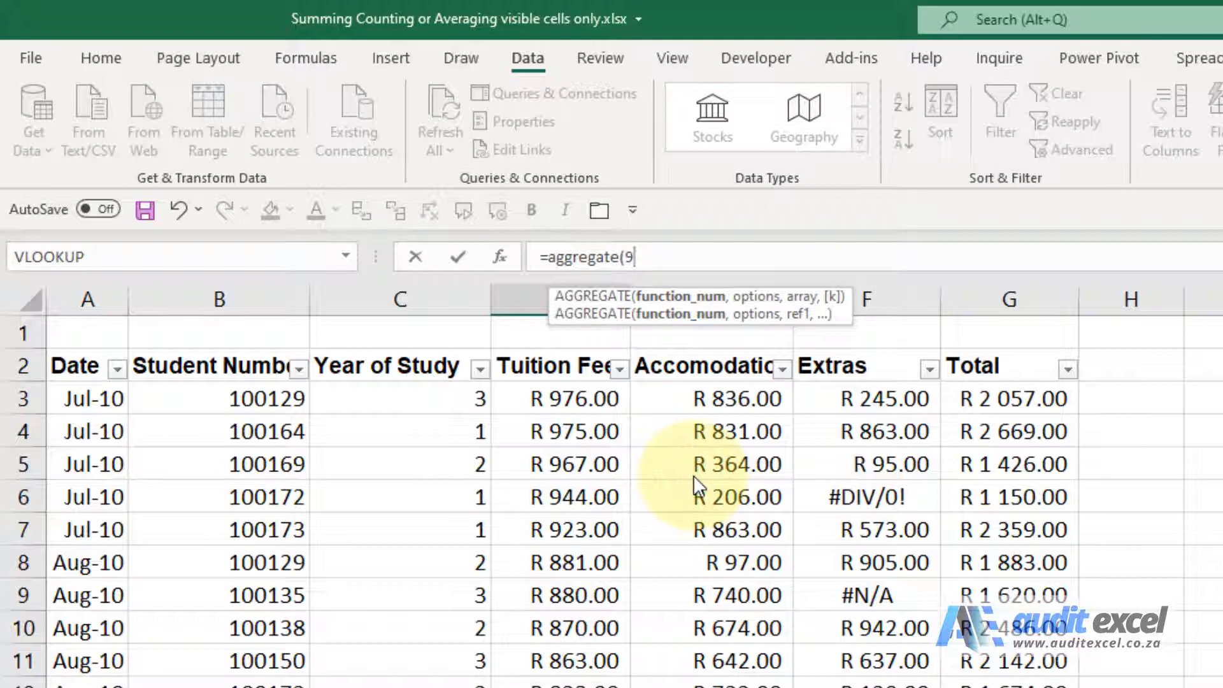
type(",")
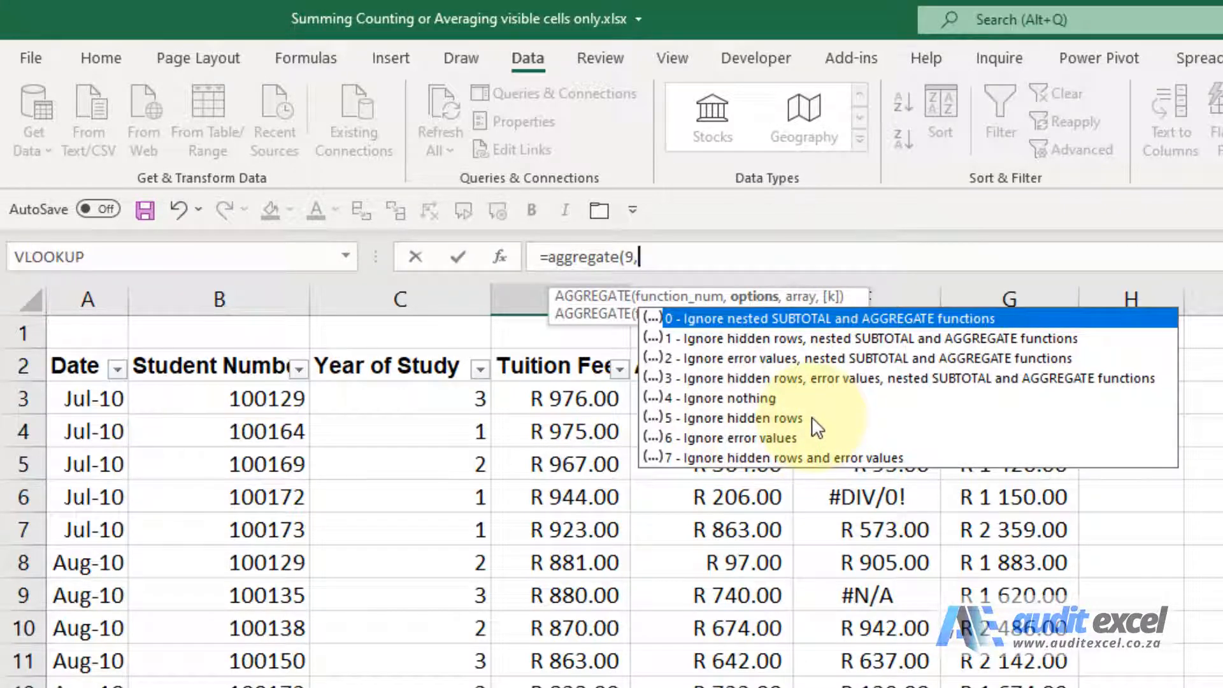
mouse_move(791, 443)
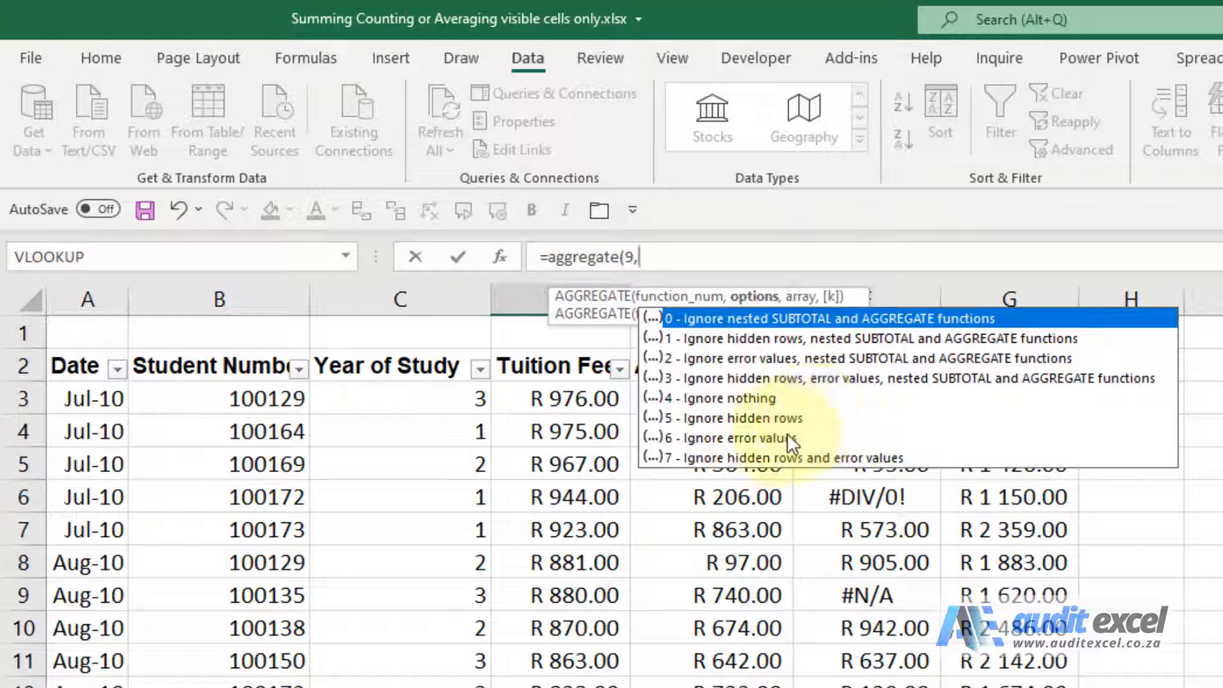
mouse_move(734, 467)
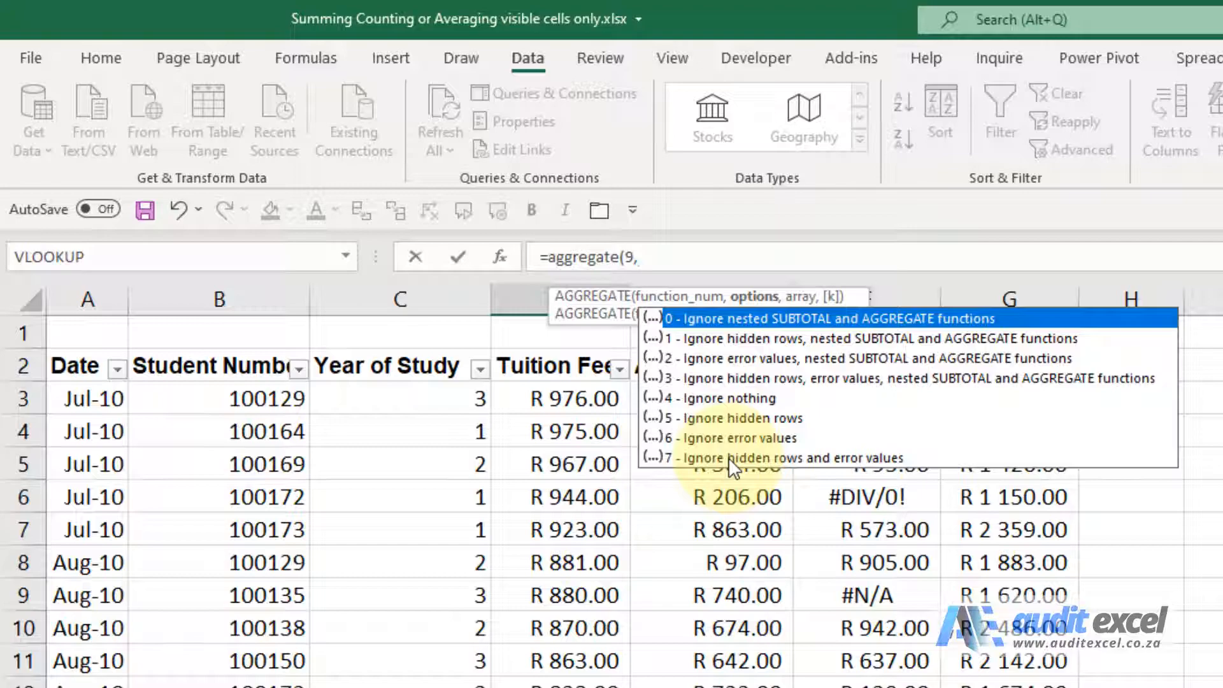
left_click(733, 457)
type("7,")
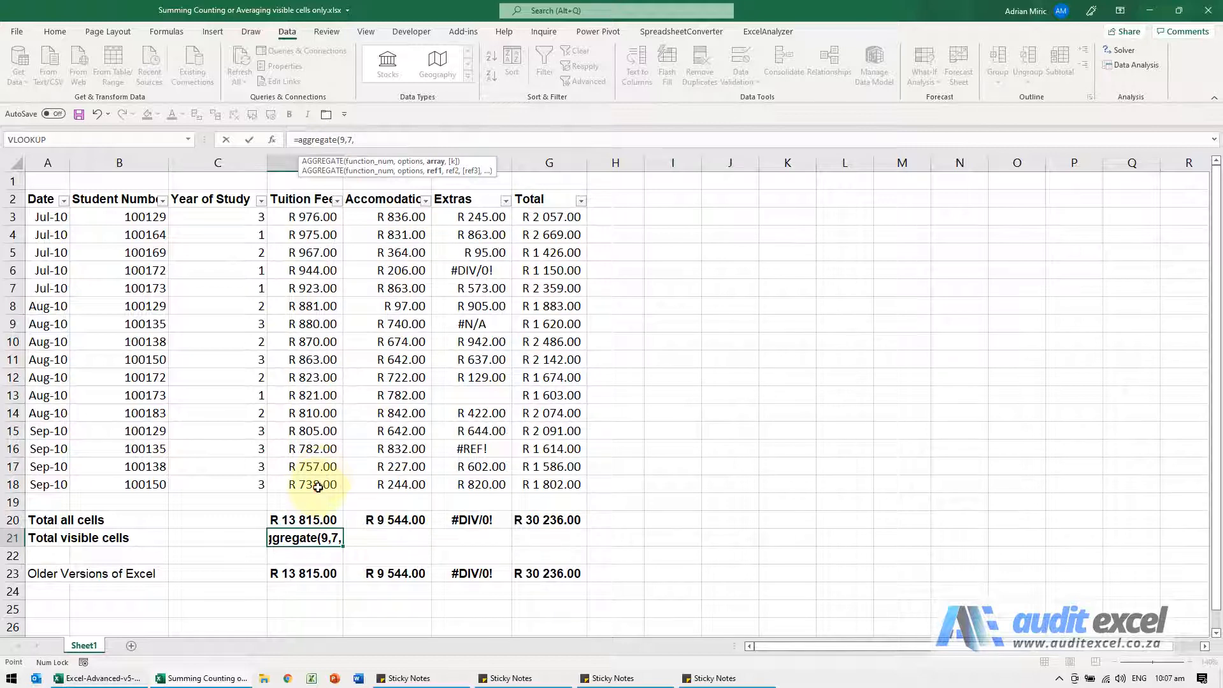
left_click_drag(318, 217, 318, 484)
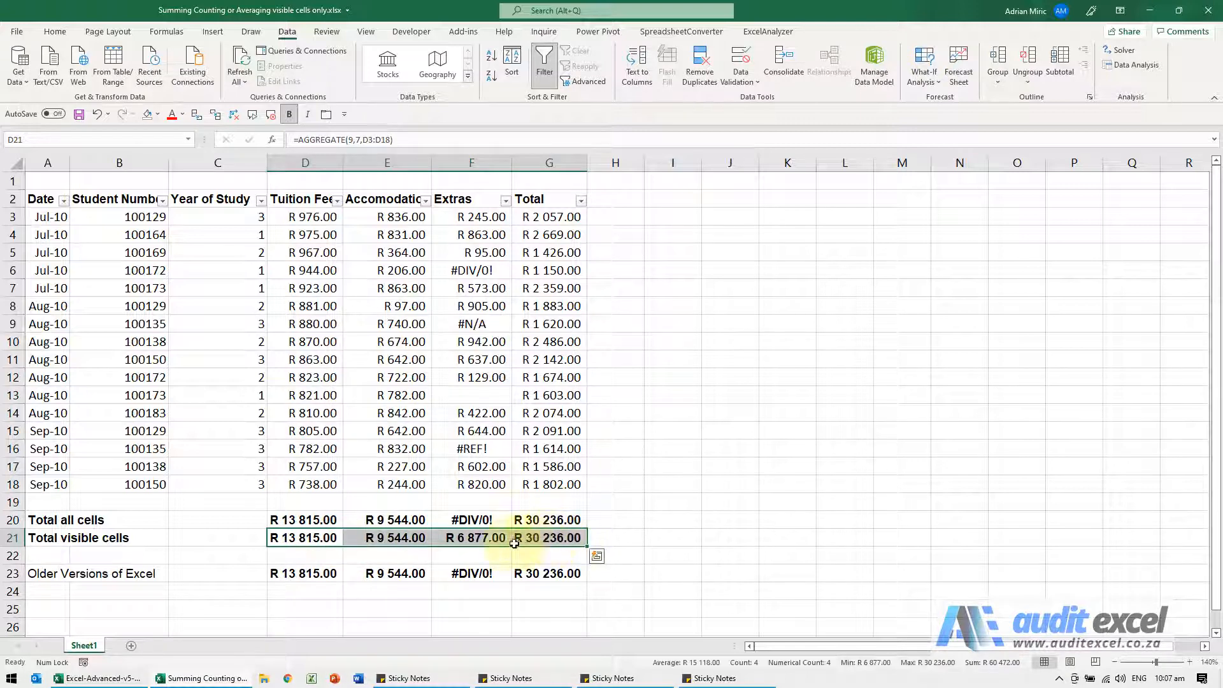
Compare the SUM totals in row 20 with the AGGREGATE totals, where Extras SUM shows #DIV/0!
left_click(304, 519)
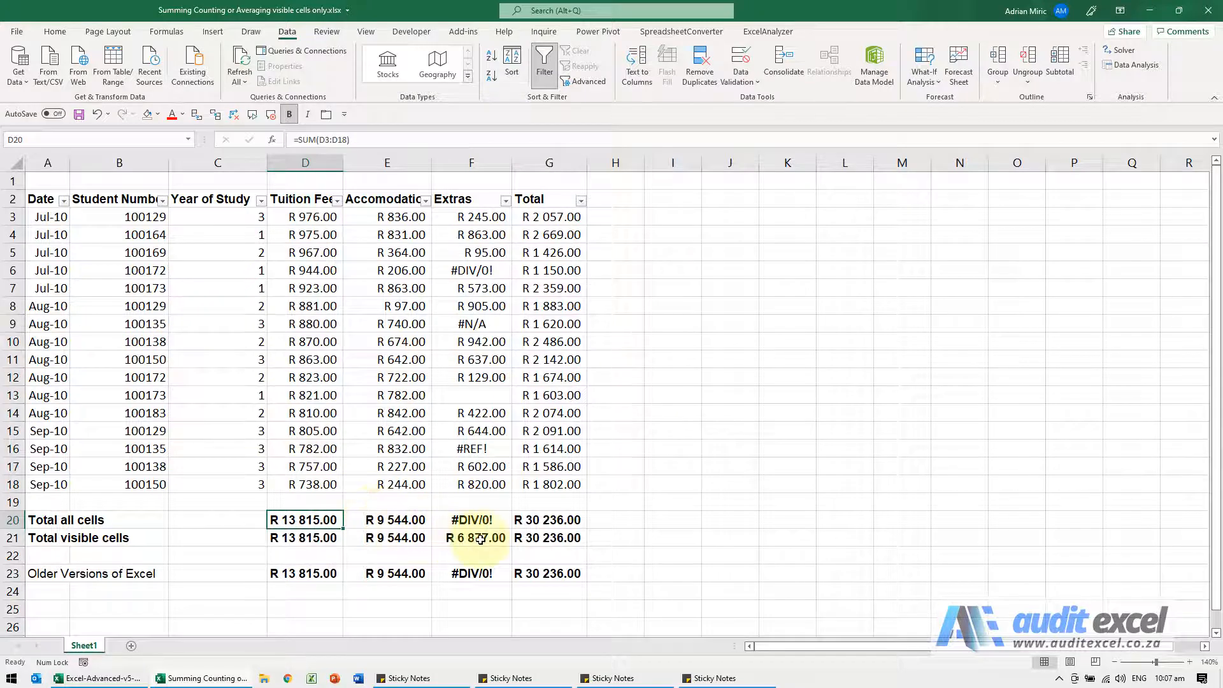
left_click(470, 538)
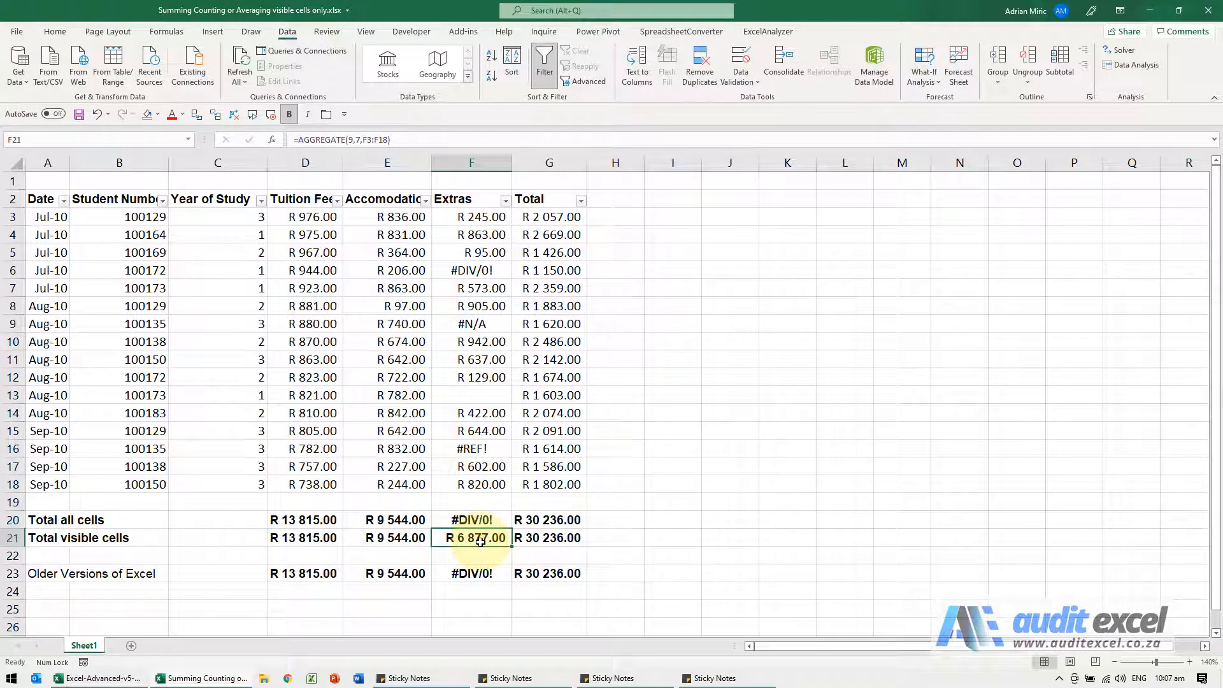
left_click(470, 520)
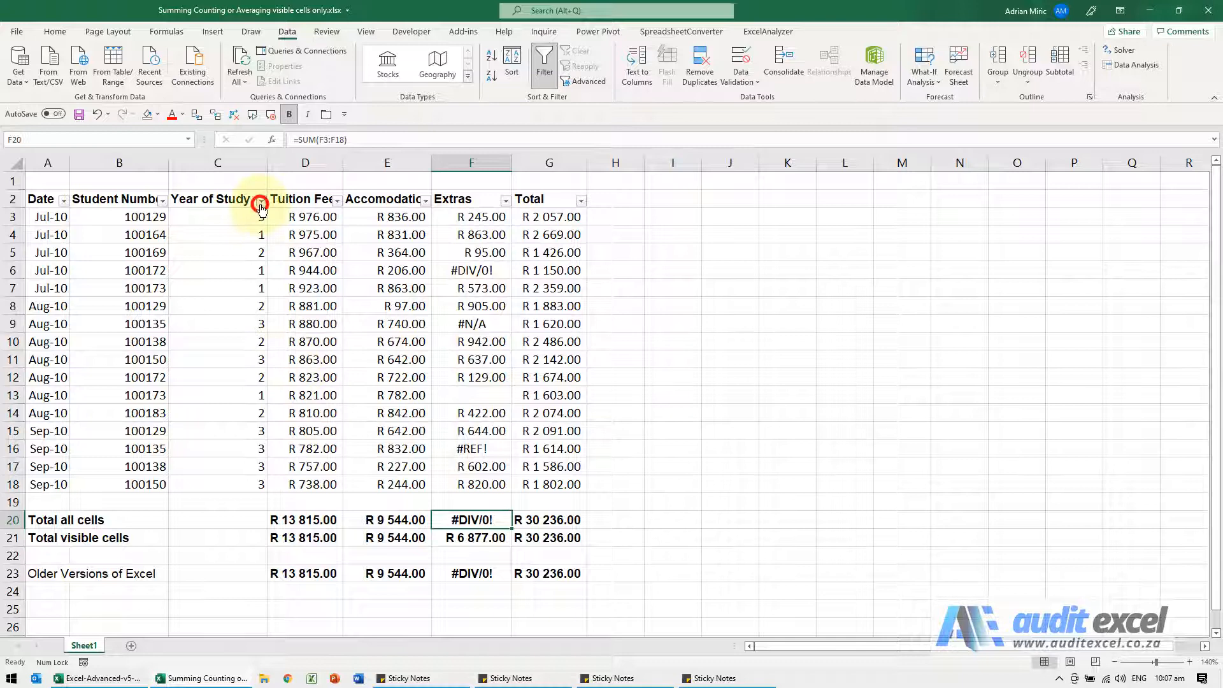
left_click(261, 203)
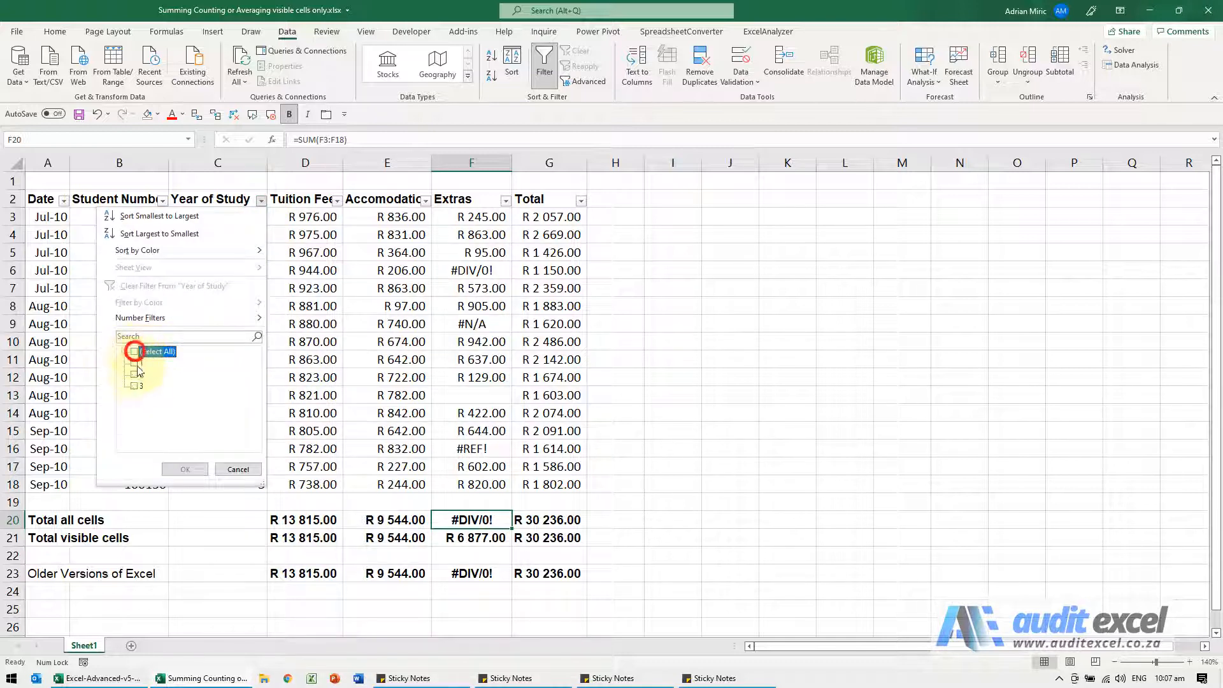
left_click(184, 468)
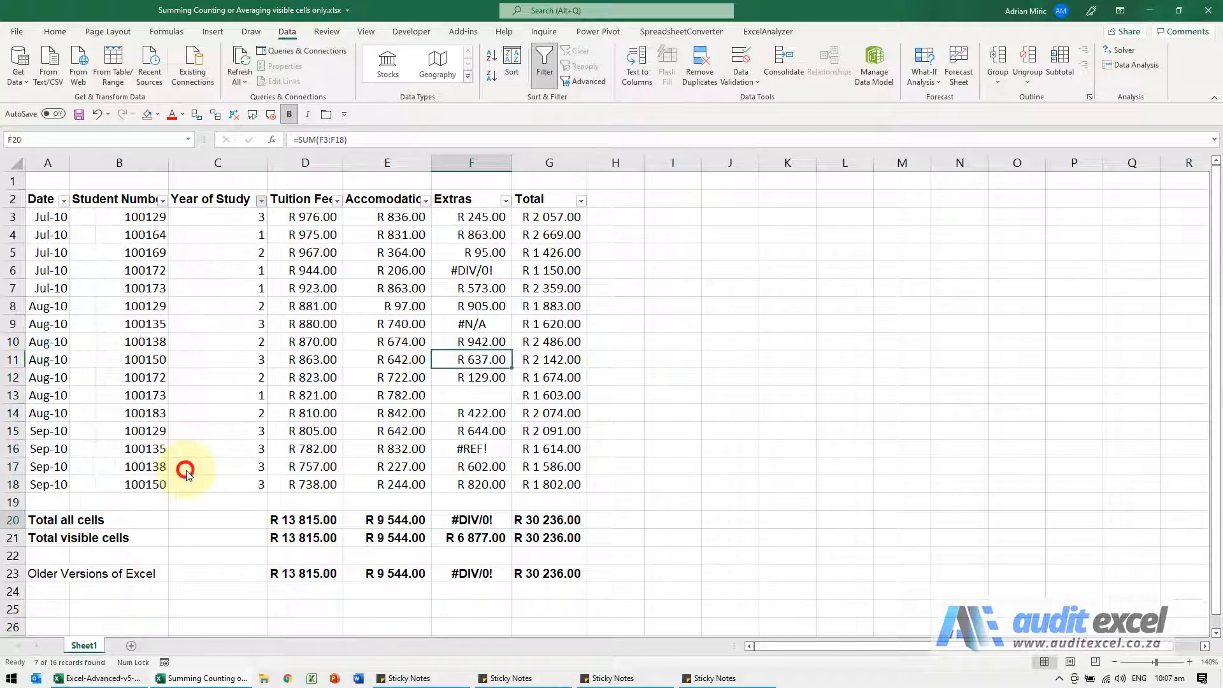
left_click(260, 199)
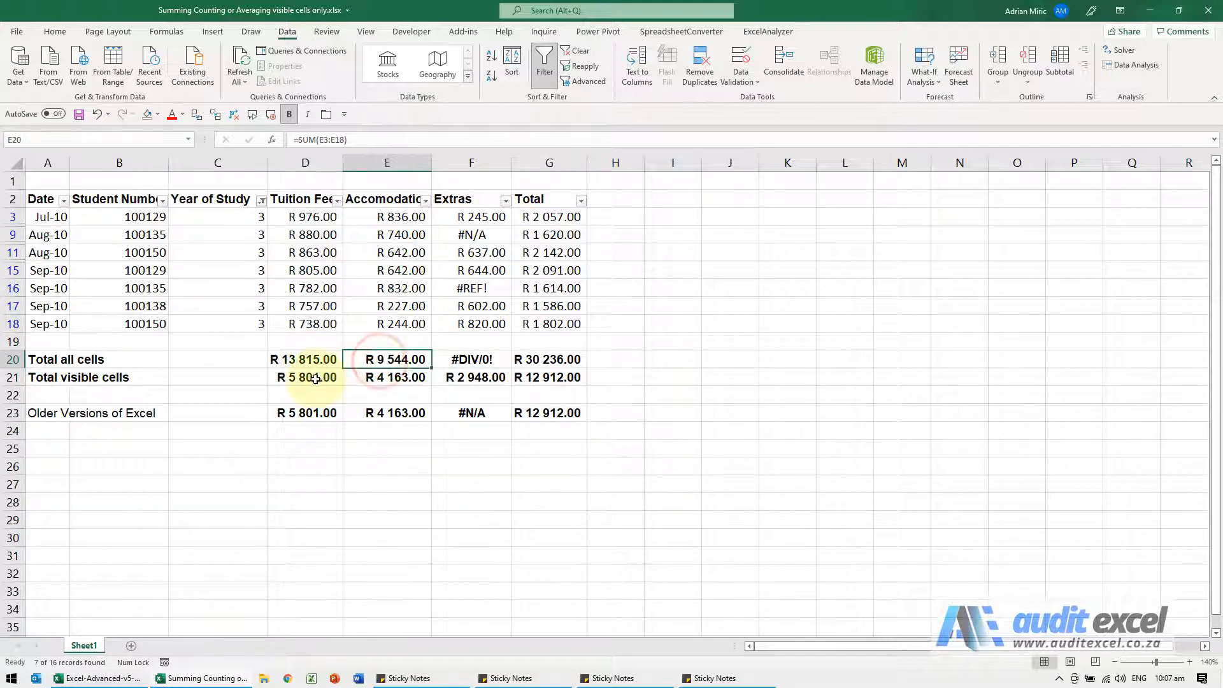
left_click(304, 377)
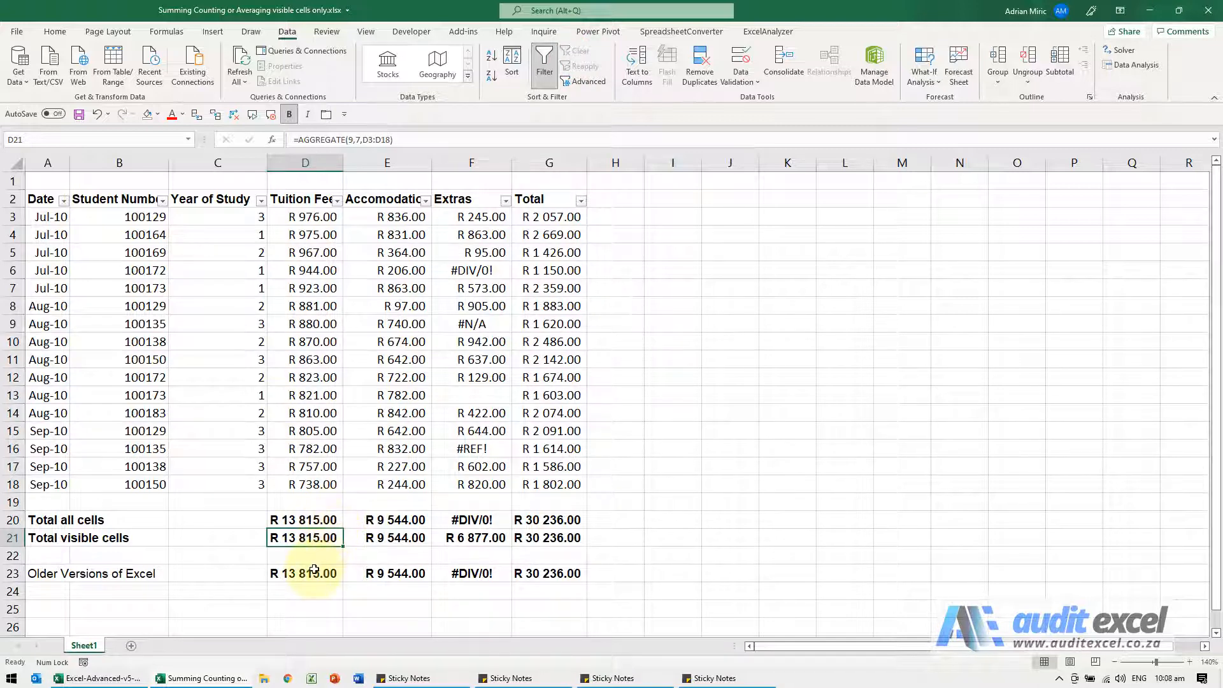
Change D23's SUBTOTAL function_num to 109 so it sums only visible tuition fees
left_click(305, 573)
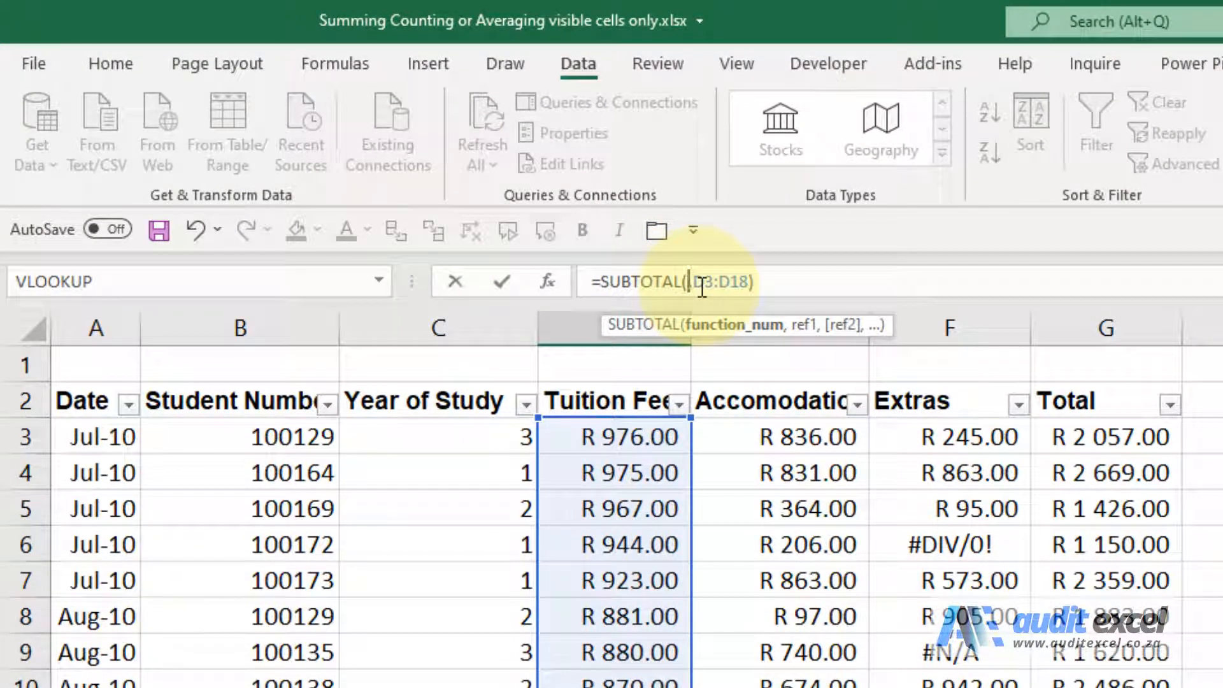
type(",")
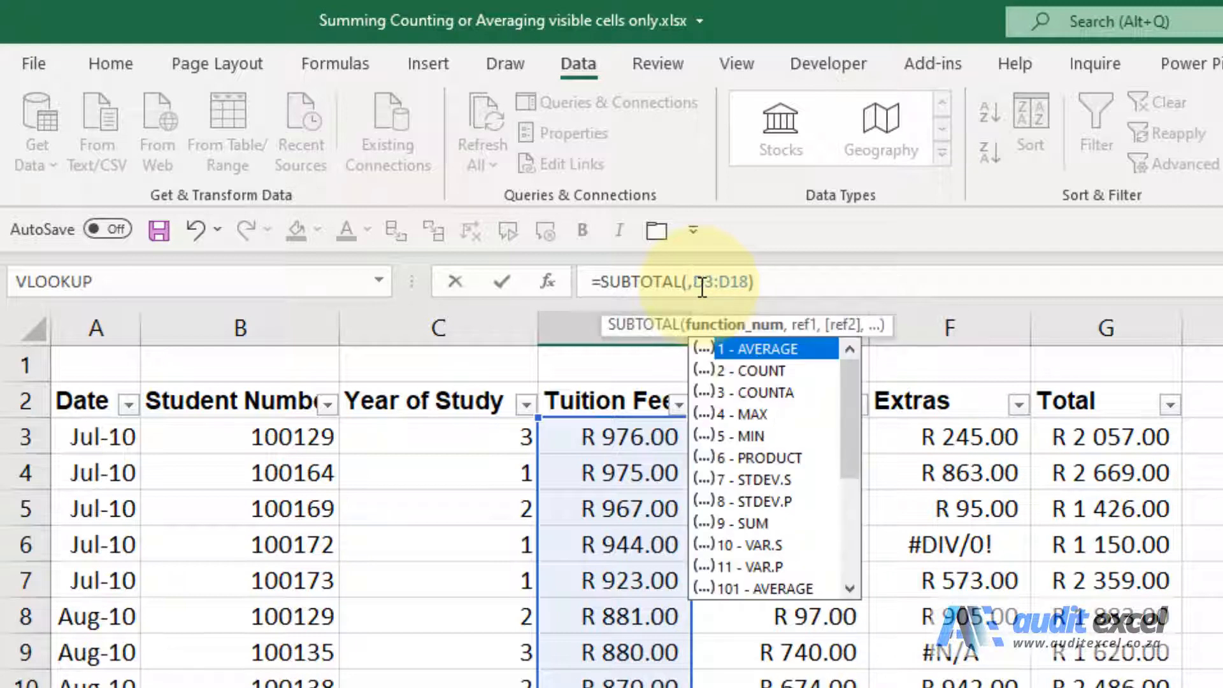
mouse_move(815, 382)
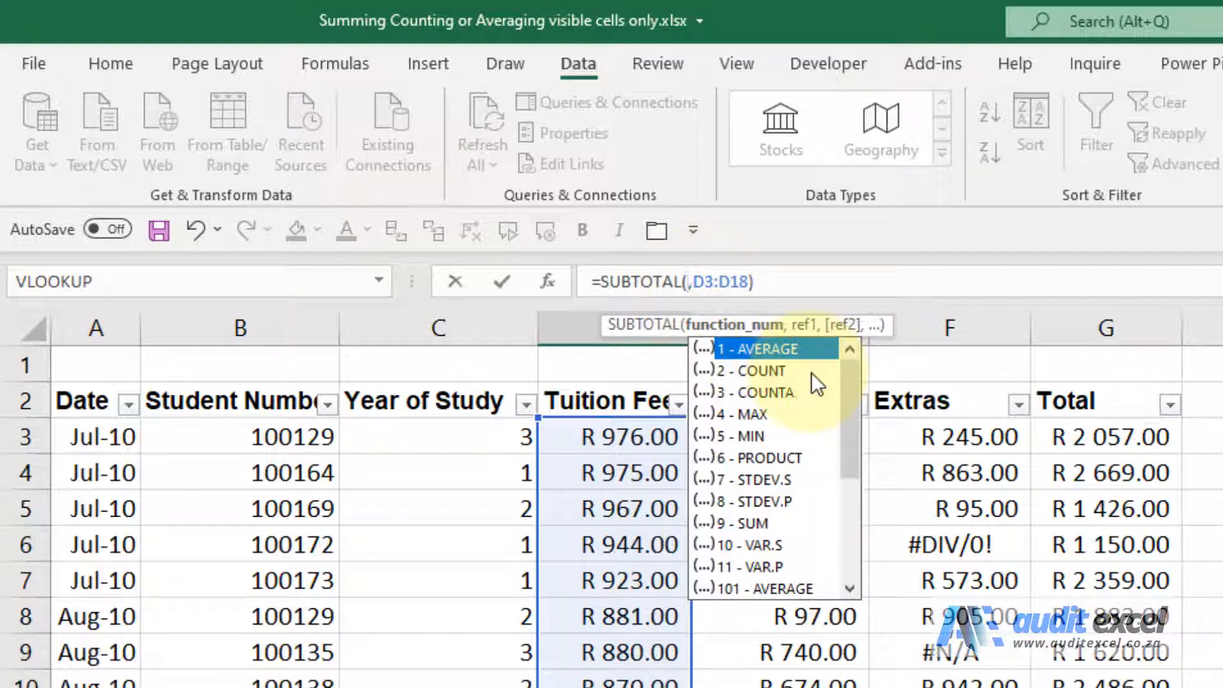
mouse_move(763, 538)
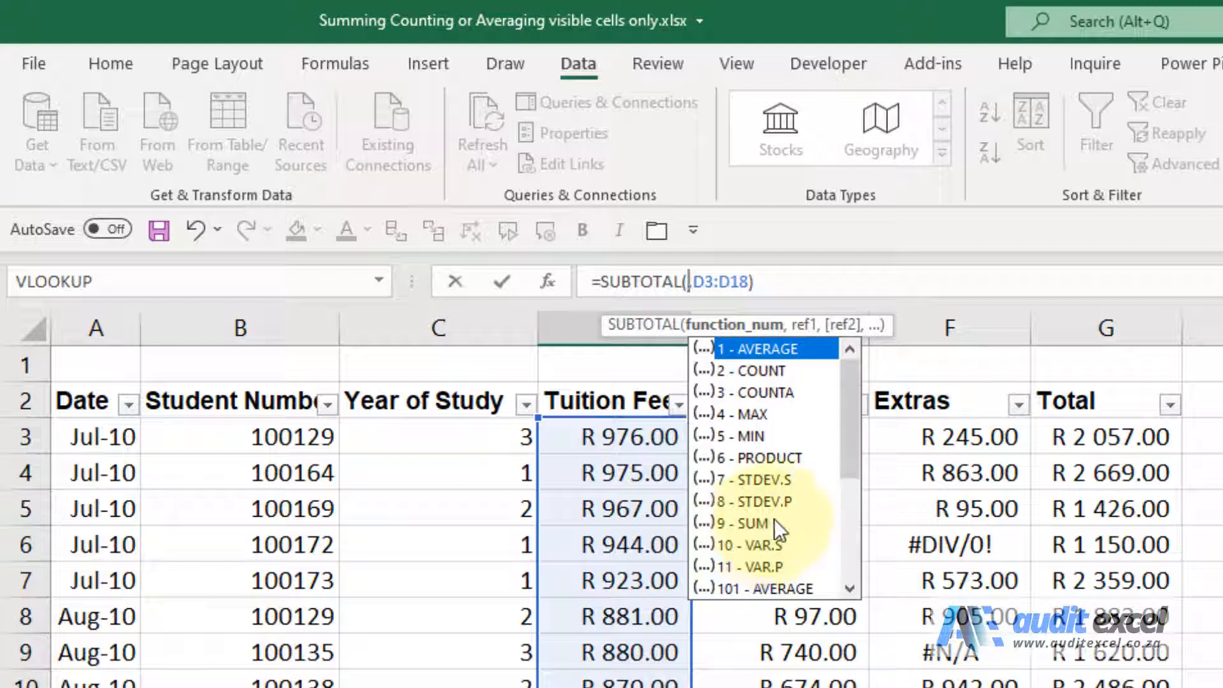
scroll("down", 3)
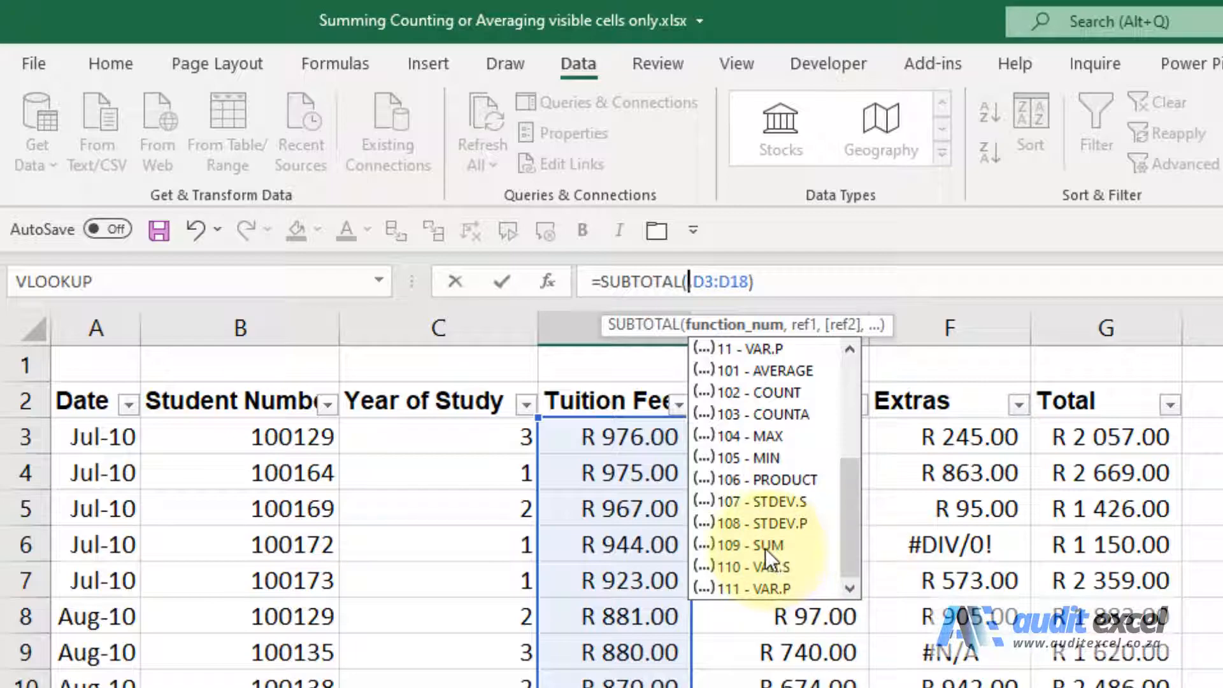
left_click(751, 544)
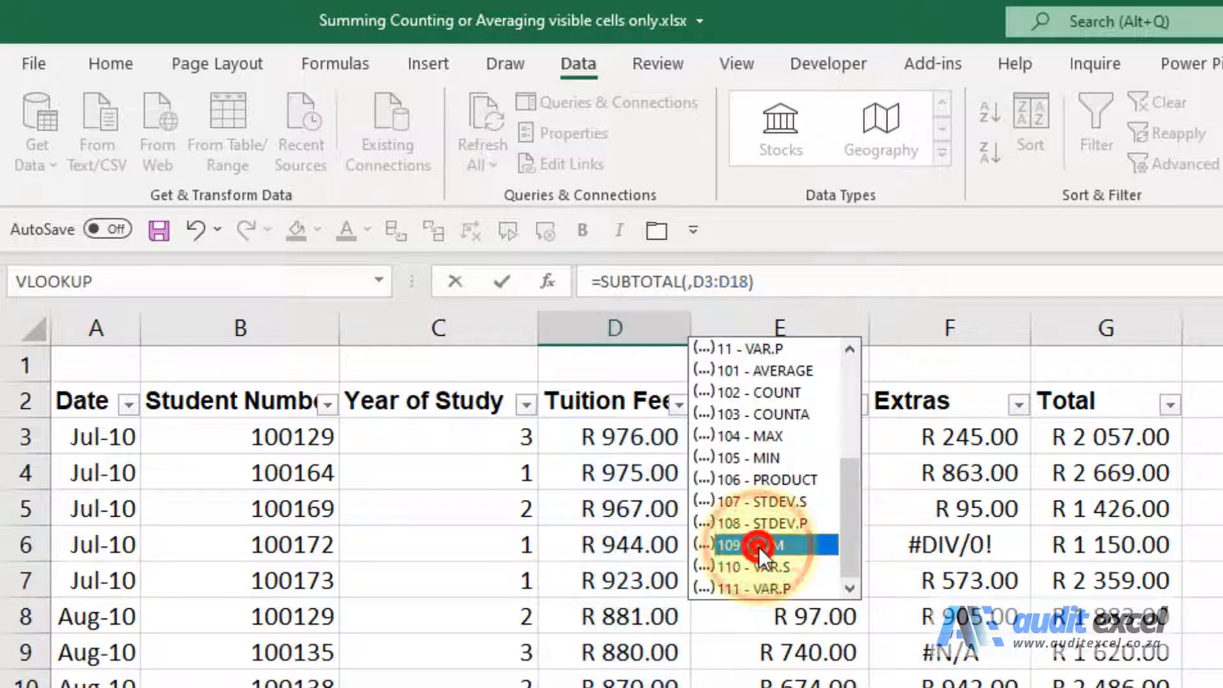
left_click(760, 544)
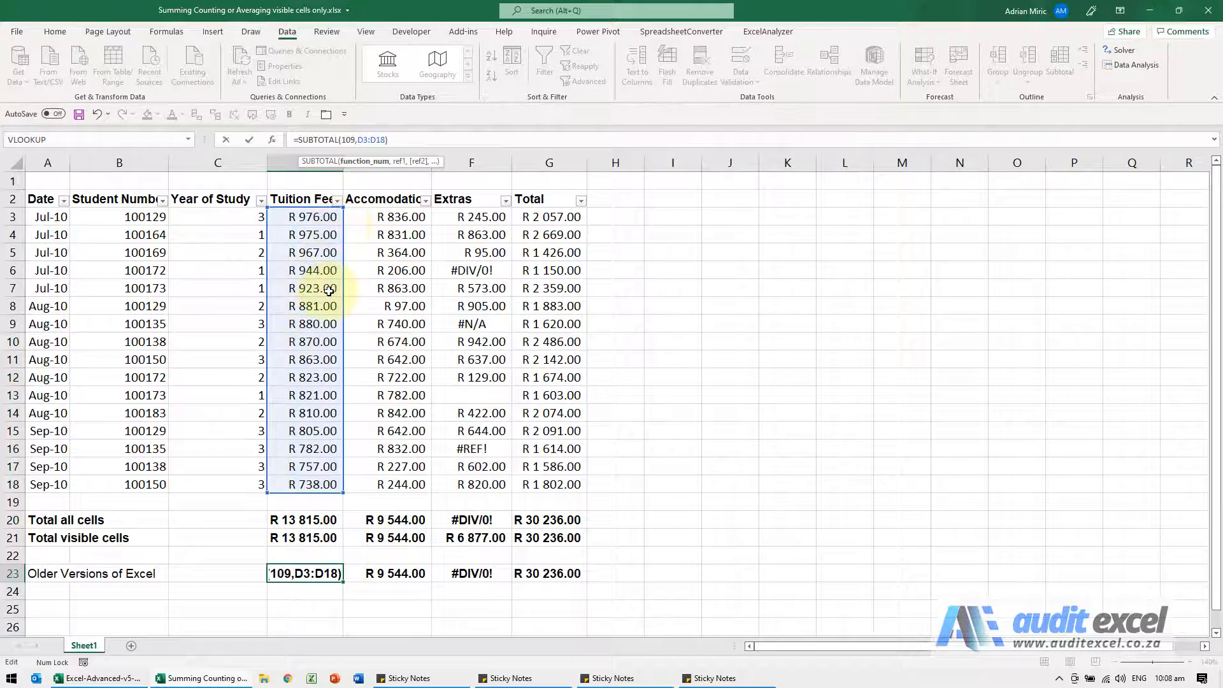
Enter the SUBTOTAL formula and filter Year of Study to third-year students, giving R 5 801.00
key("Enter")
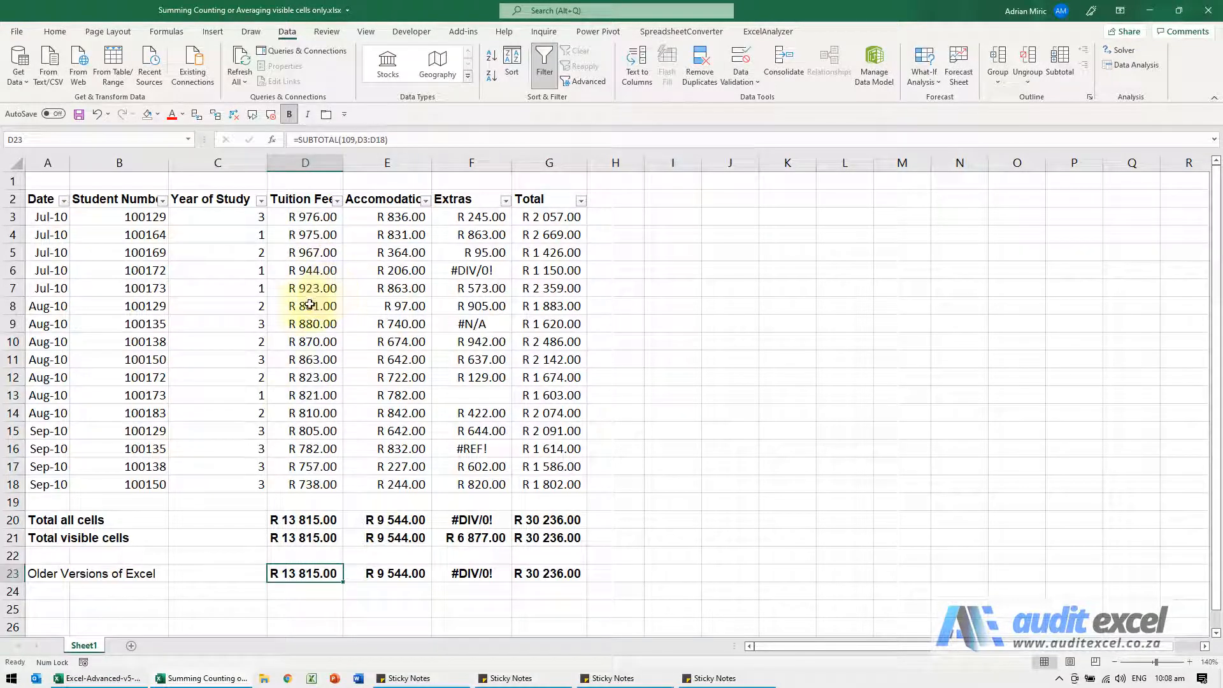
left_click(260, 200)
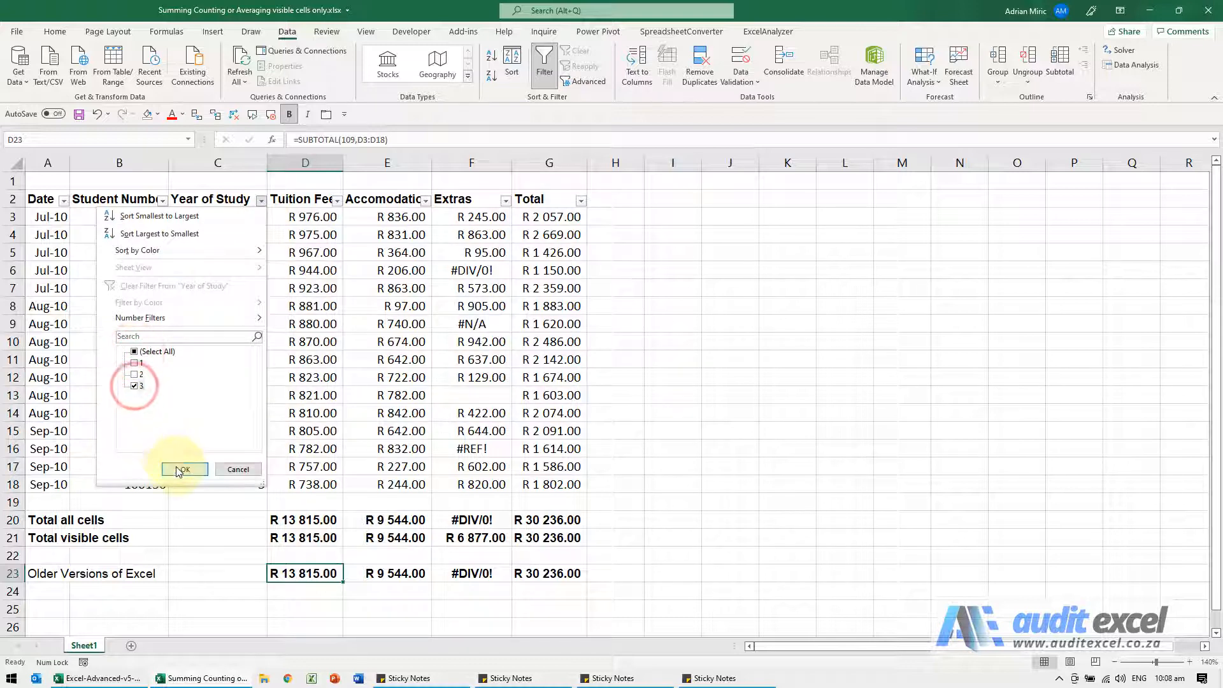
left_click(182, 468)
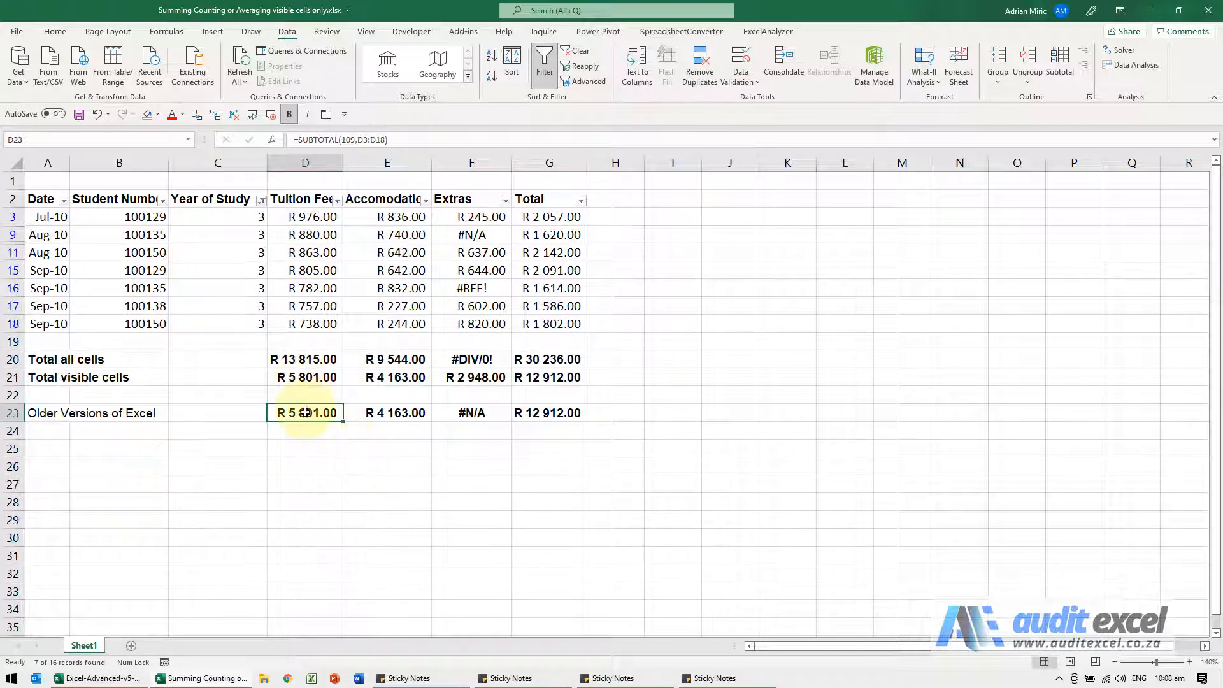